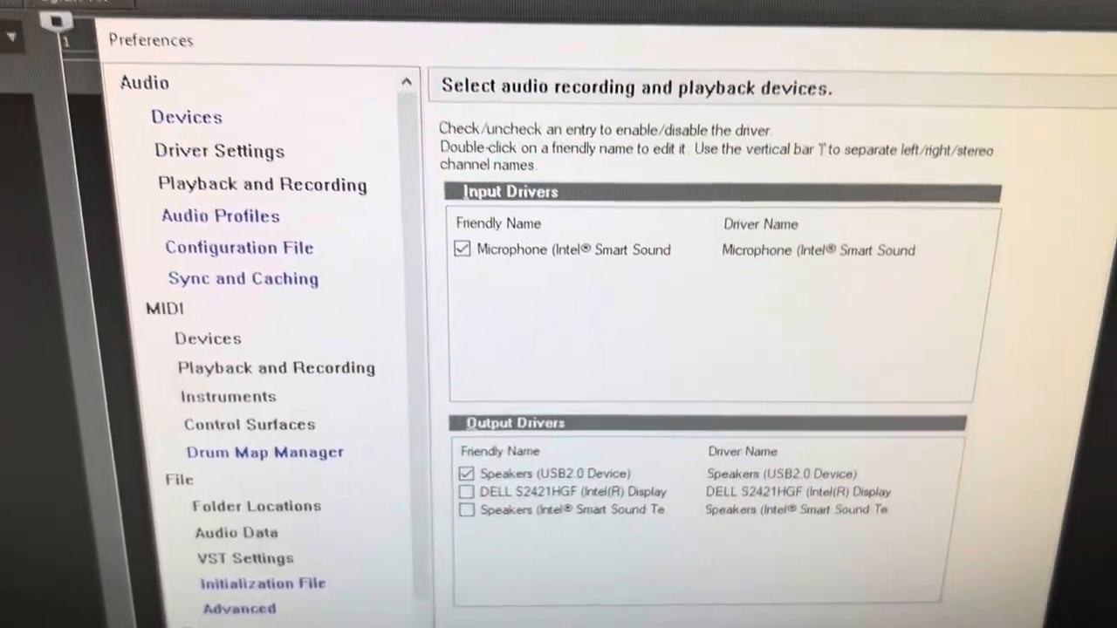
Step: Enable the Yamaha MOTIF XF6 input and output ports with friendly names and confirm
{"action": "left_click", "coordinate": [247, 253]}
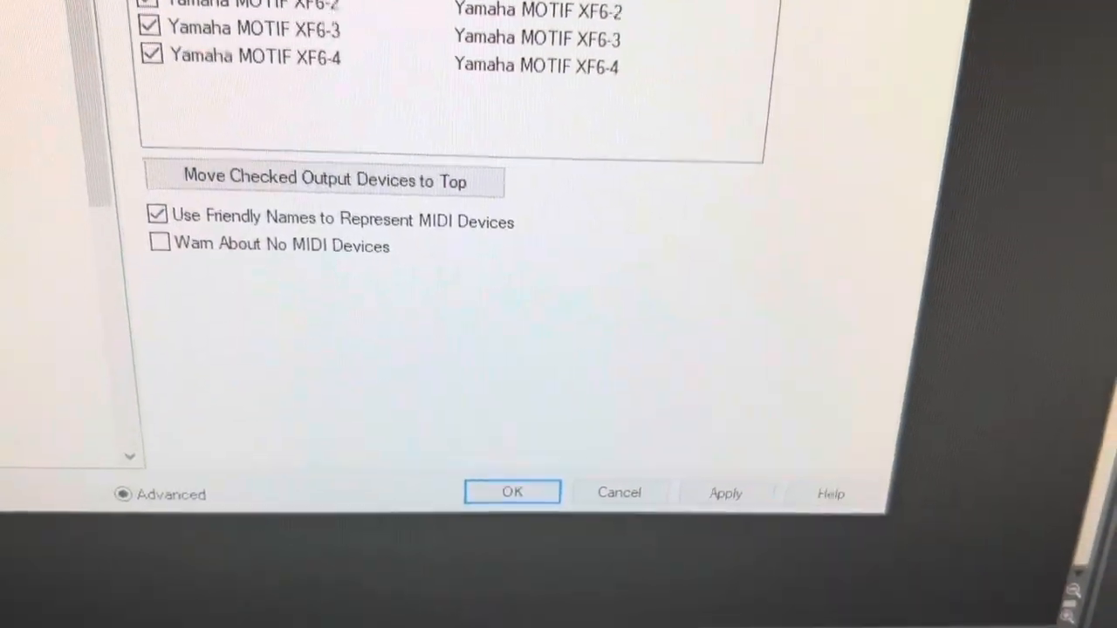
{"action": "left_click", "coordinate": [409, 394]}
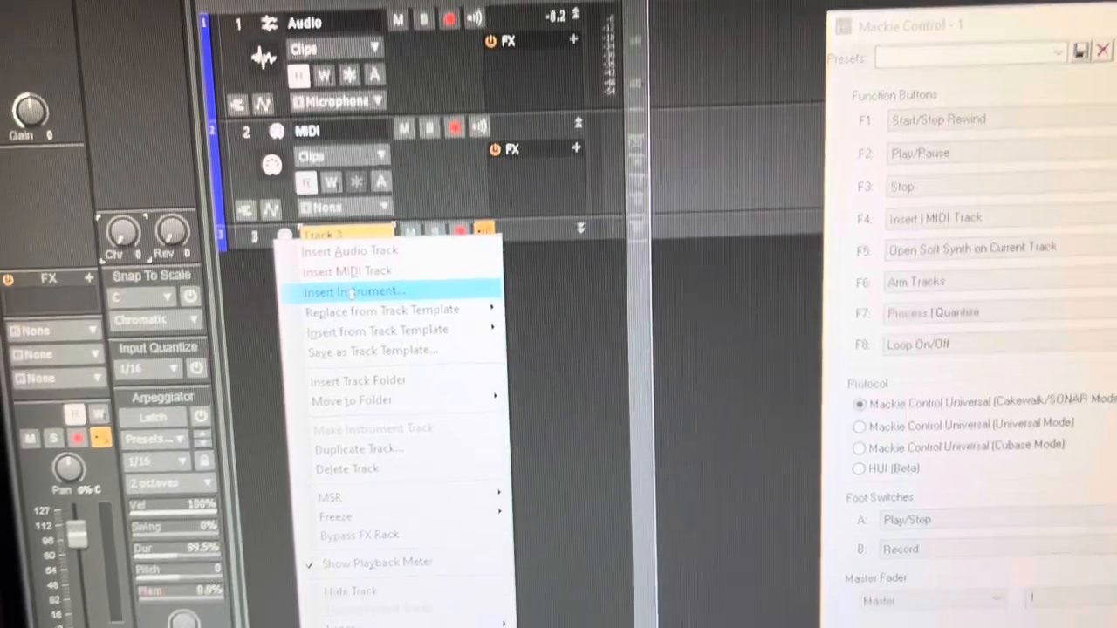
Step: Insert an instrument track and show the Add Track dialog's instrument plug-in list
{"action": "left_click", "coordinate": [353, 291]}
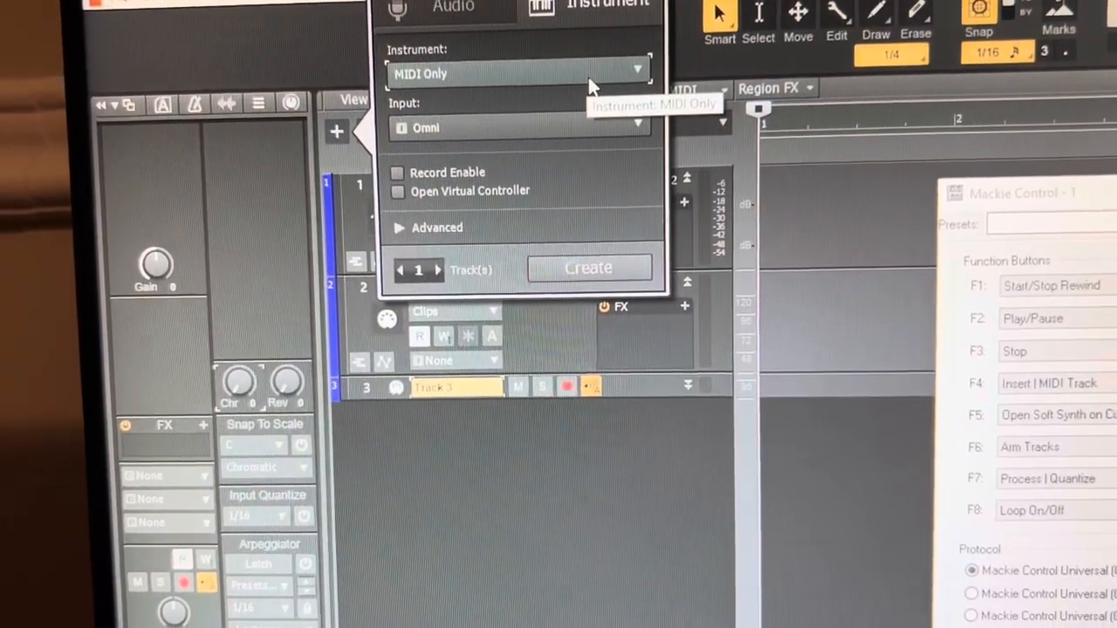
{"action": "left_click", "coordinate": [636, 73]}
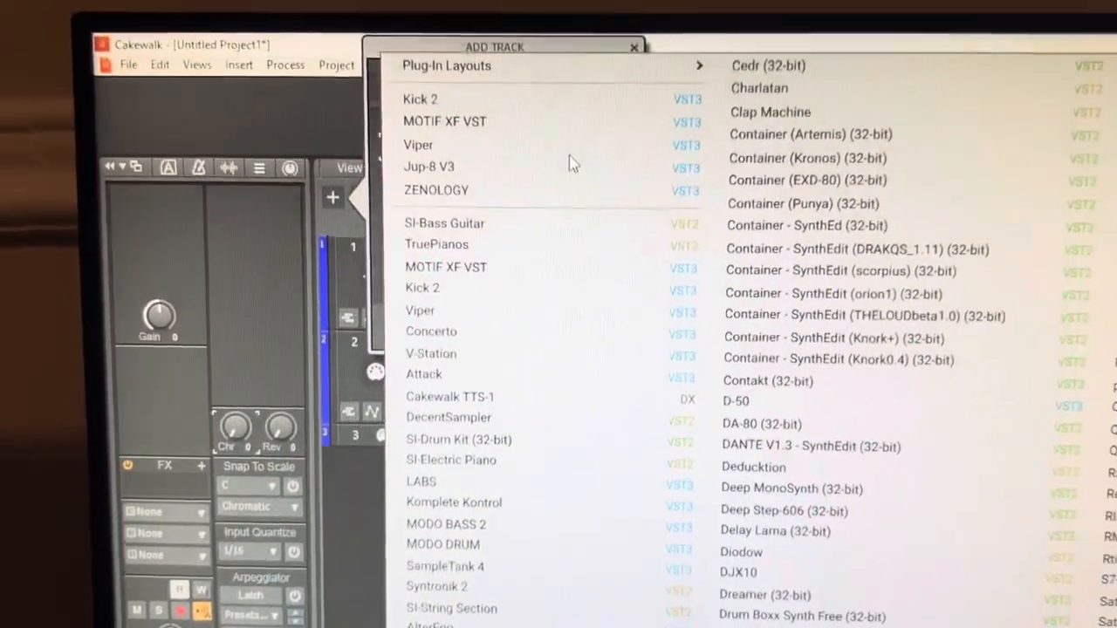